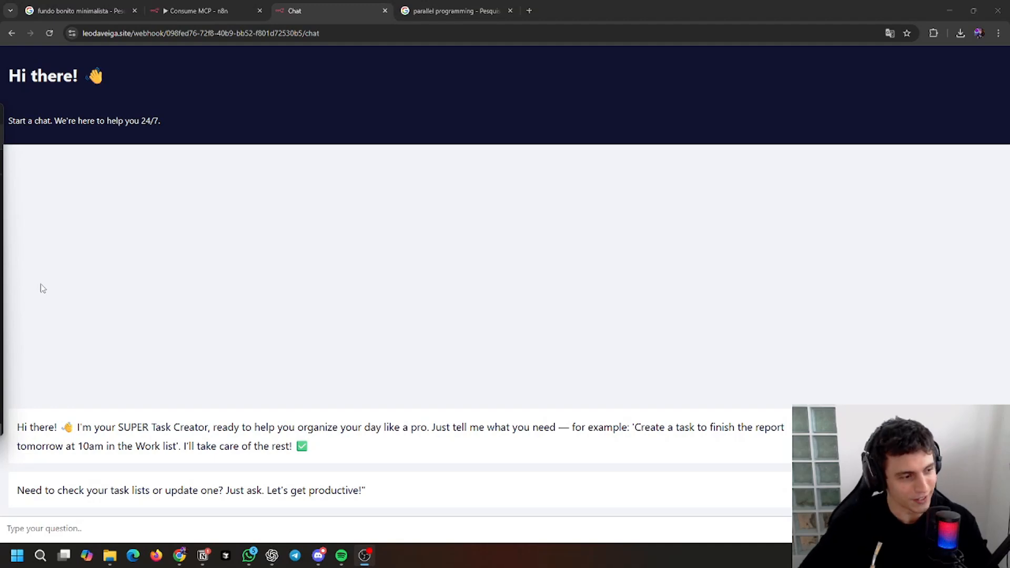
- Type the request 'i need to study for a test about parallel programming. create a list…' into the chat
{"action": "type", "text": "i need to study for a test about parallel programming. create a list for this and i will study one subject per day, the test is next week and i will study every day until test."}
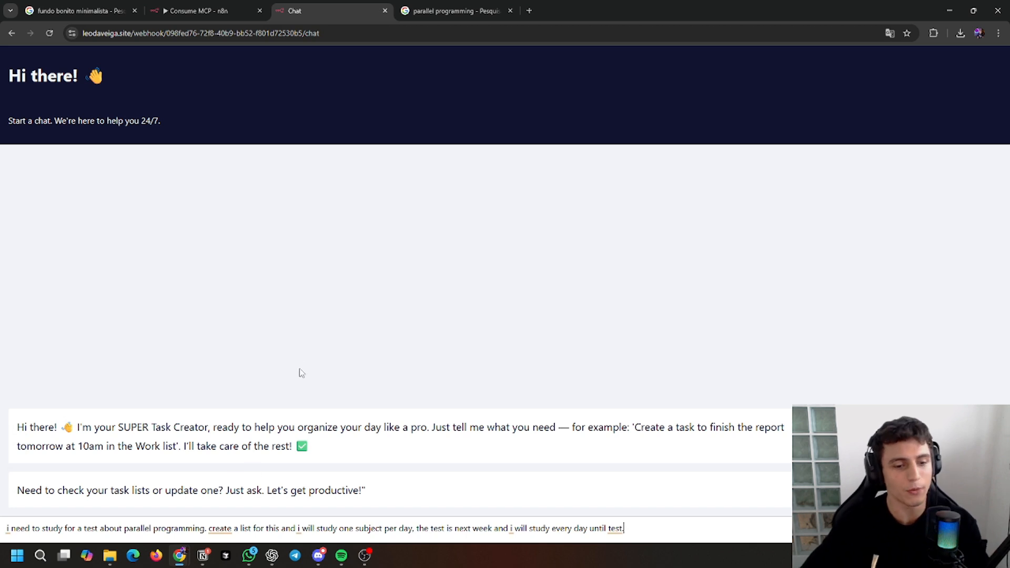
{"action": "mouse_move", "coordinate": [356, 387]}
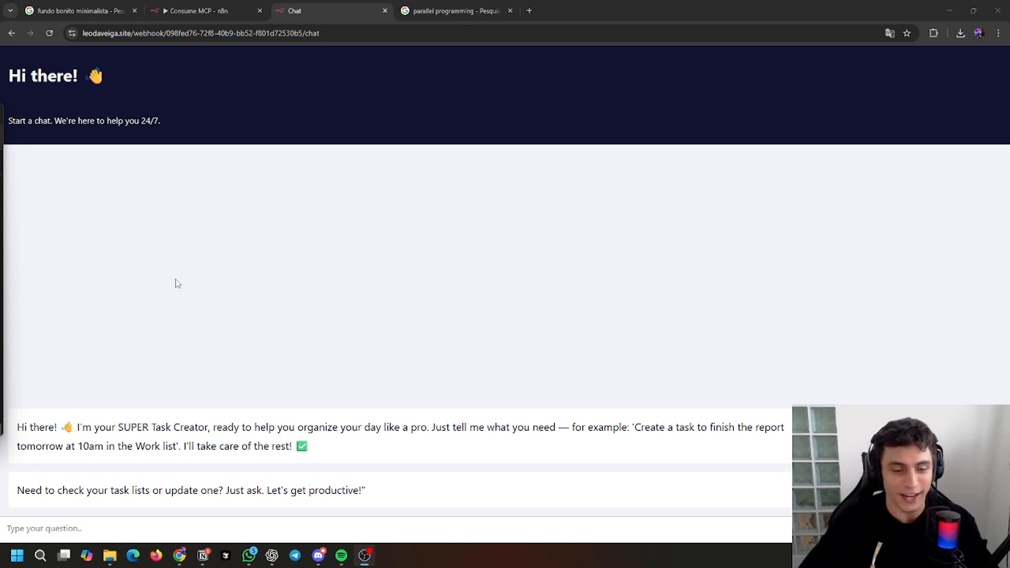
{"action": "mouse_move", "coordinate": [353, 423]}
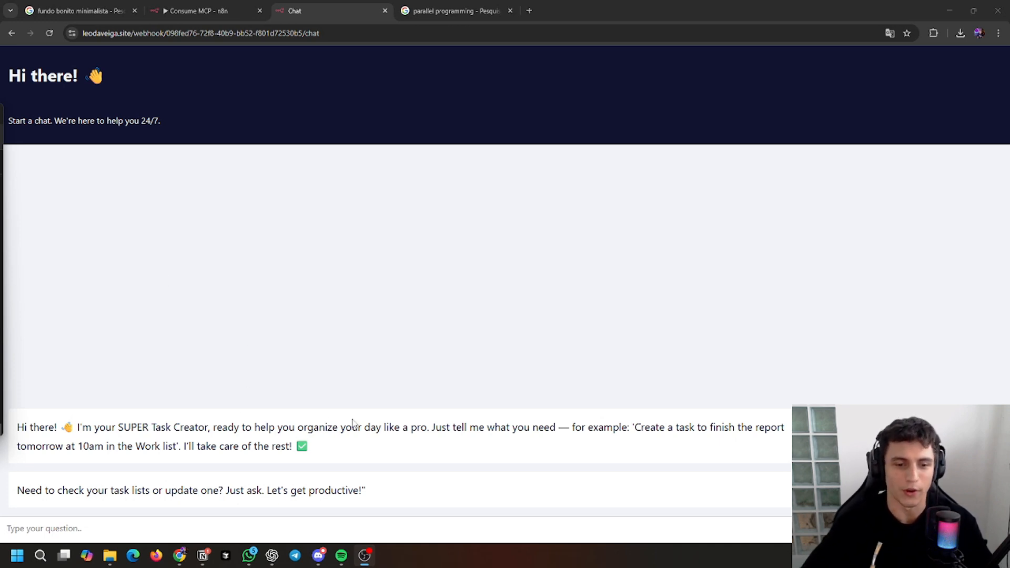
{"action": "mouse_move", "coordinate": [443, 442]}
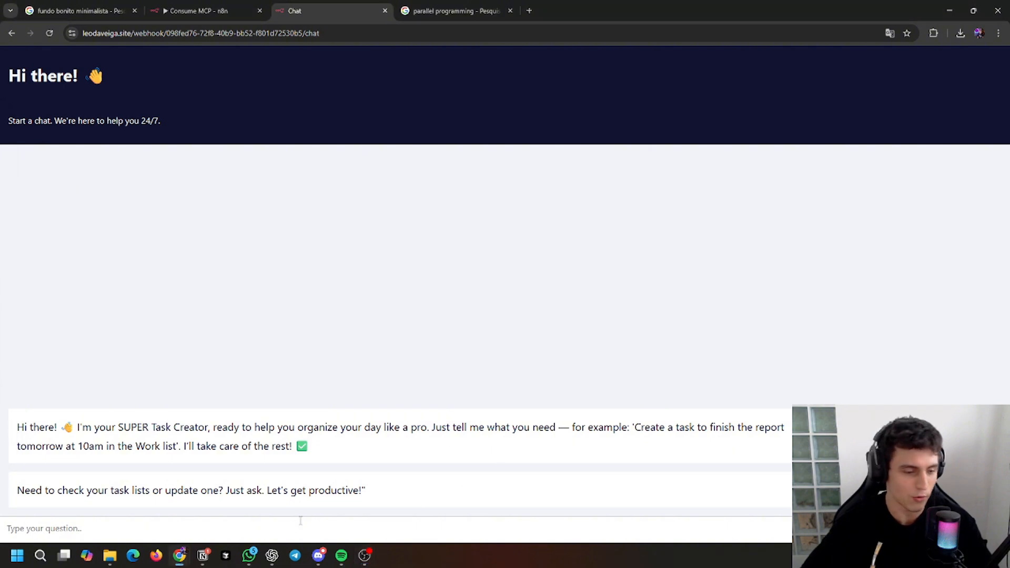
{"action": "type", "text": "i need to study for a test about parallel programming. create a list for this and i will study one subject per day, the test is next week and i will study every day until test."}
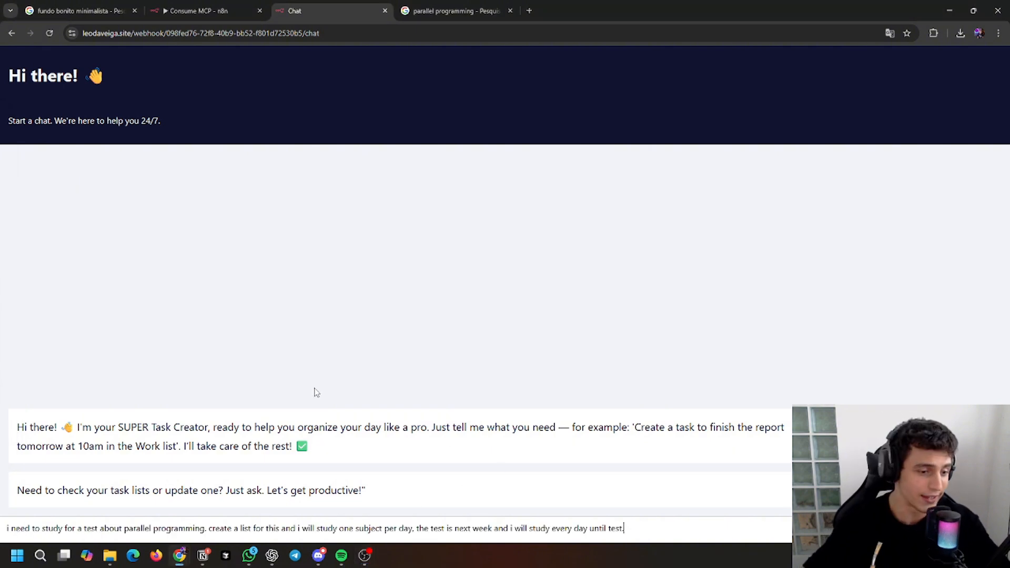
{"action": "mouse_move", "coordinate": [250, 475]}
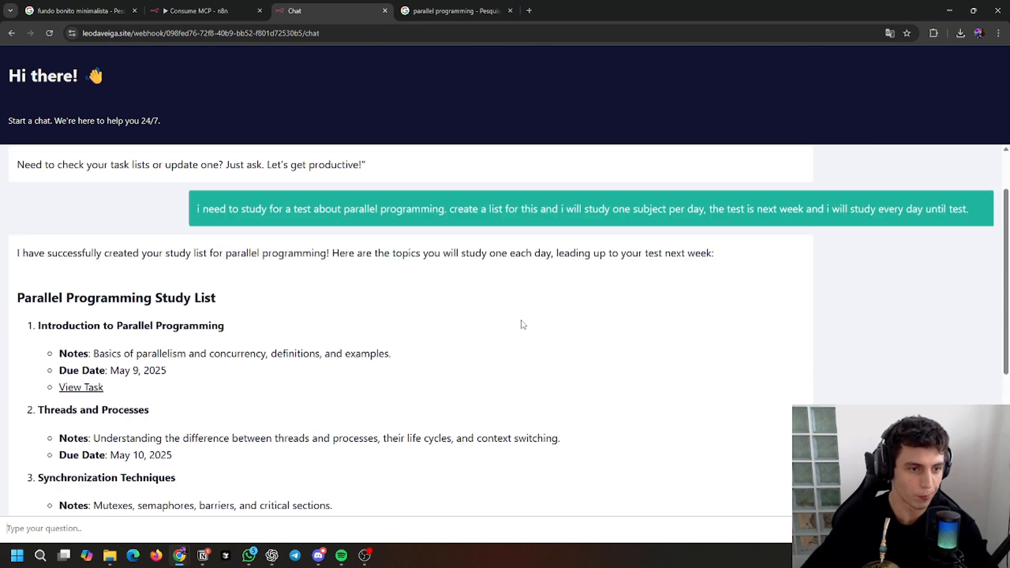
{"action": "scroll", "scroll_direction": "down", "scroll_amount": 3}
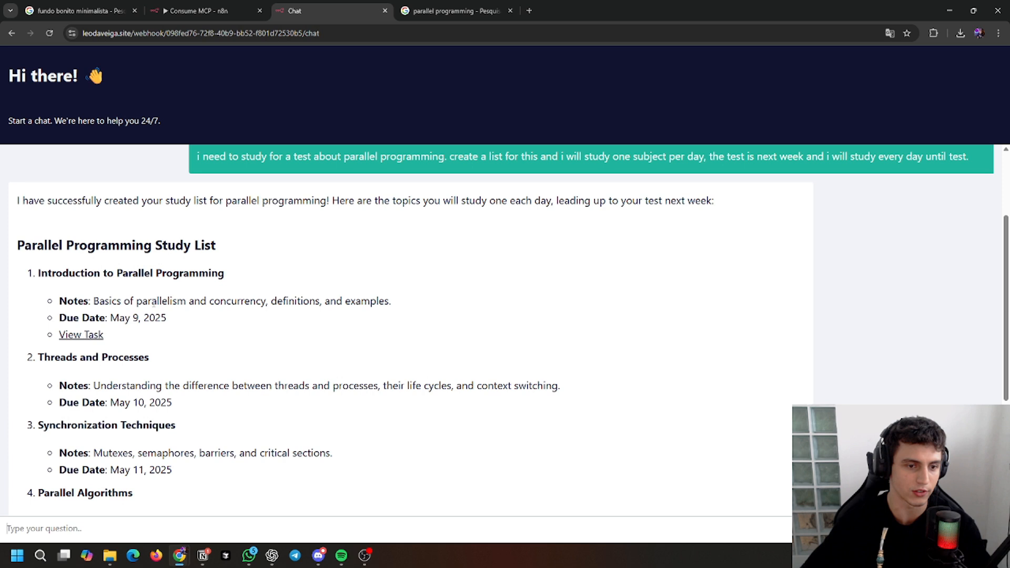
{"action": "mouse_move", "coordinate": [265, 291]}
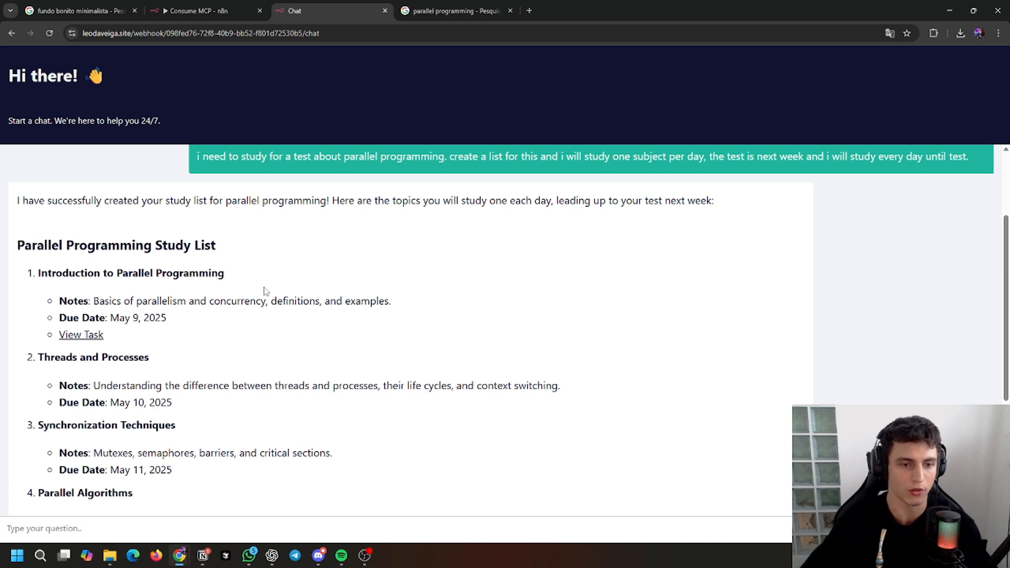
{"action": "mouse_move", "coordinate": [141, 330]}
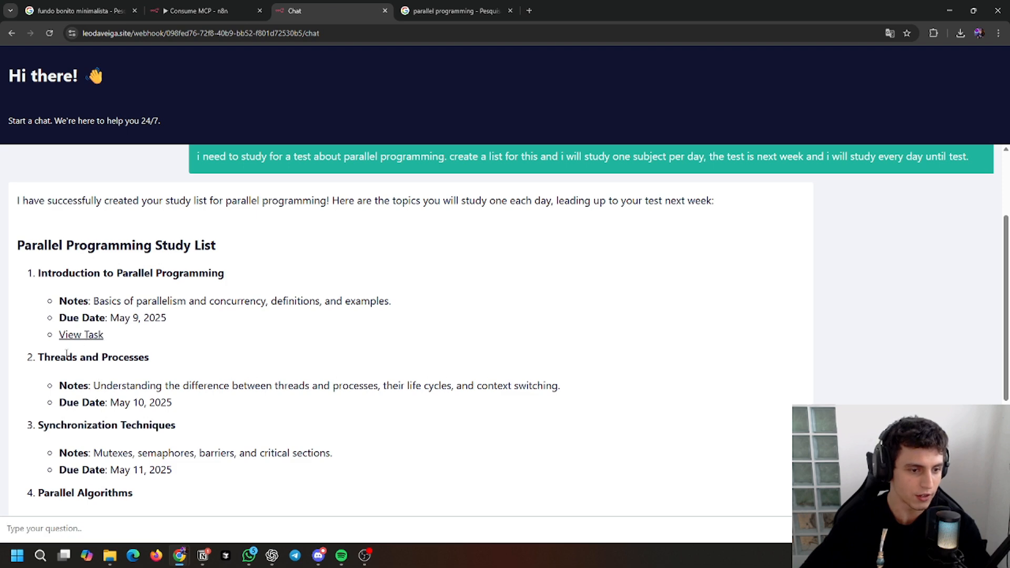
{"action": "scroll", "scroll_direction": "down", "scroll_amount": 3}
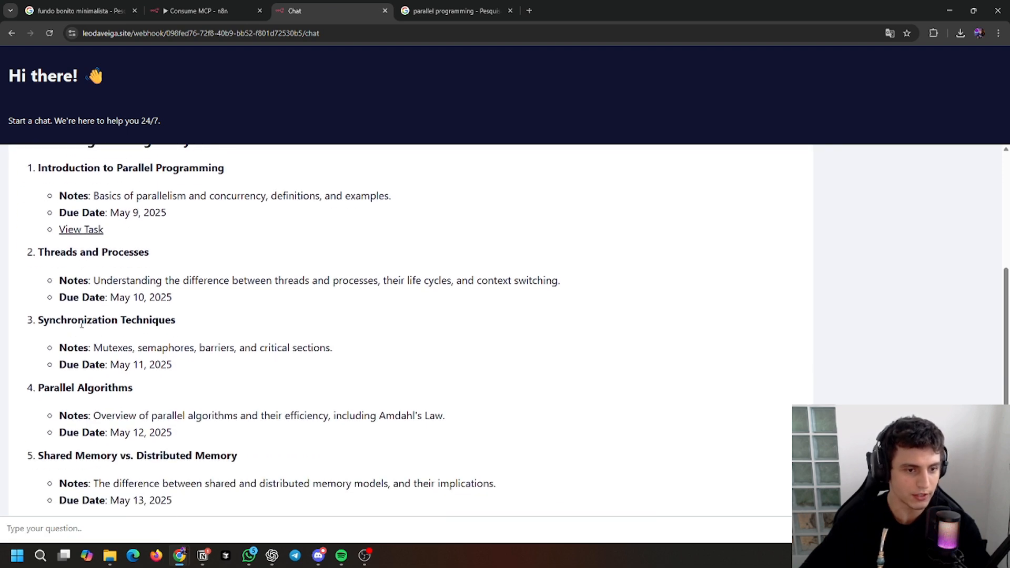
{"action": "scroll", "scroll_direction": "down", "scroll_amount": 3}
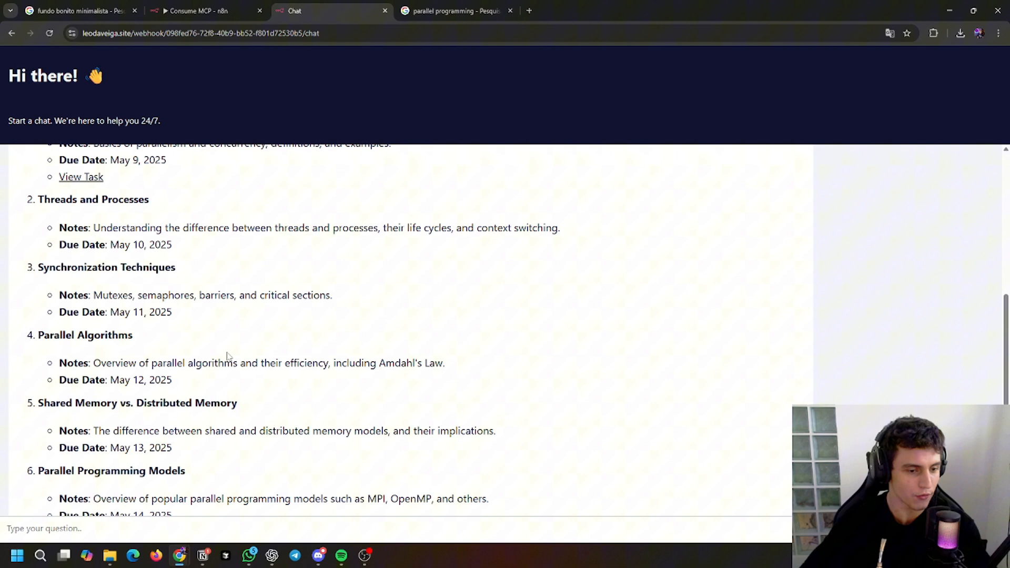
{"action": "mouse_move", "coordinate": [175, 315]}
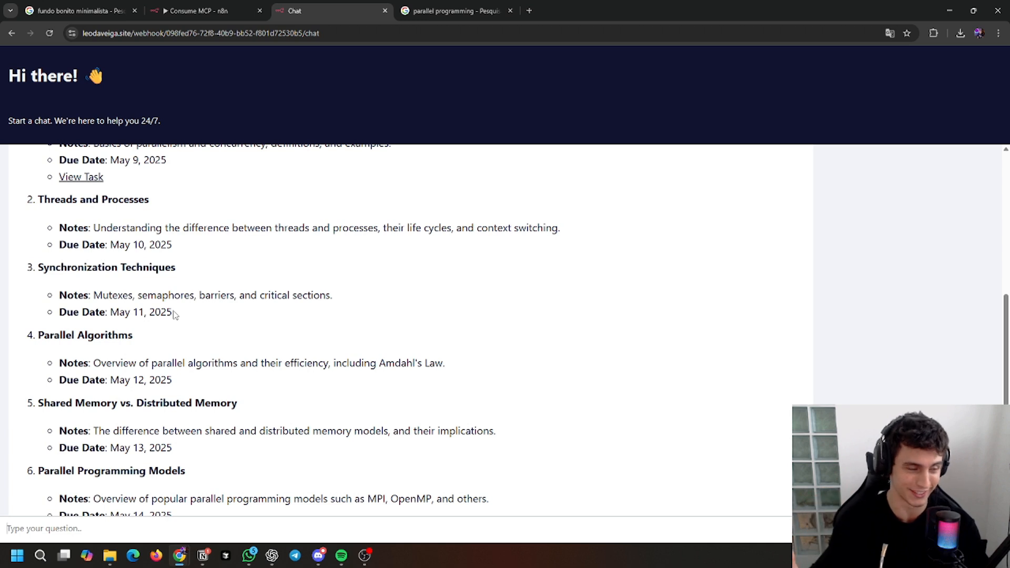
{"action": "mouse_move", "coordinate": [454, 11]}
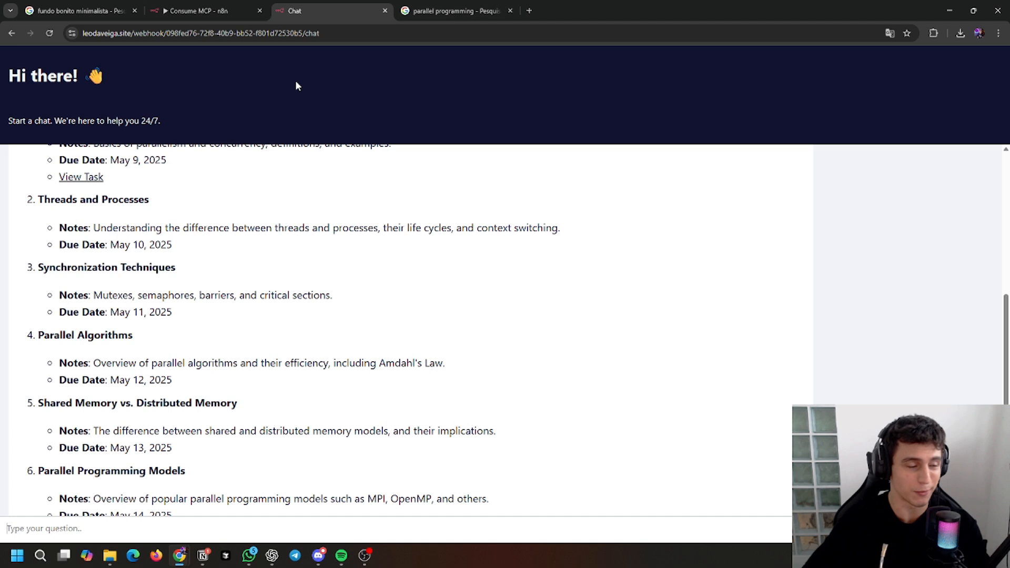
{"action": "mouse_move", "coordinate": [40, 170]}
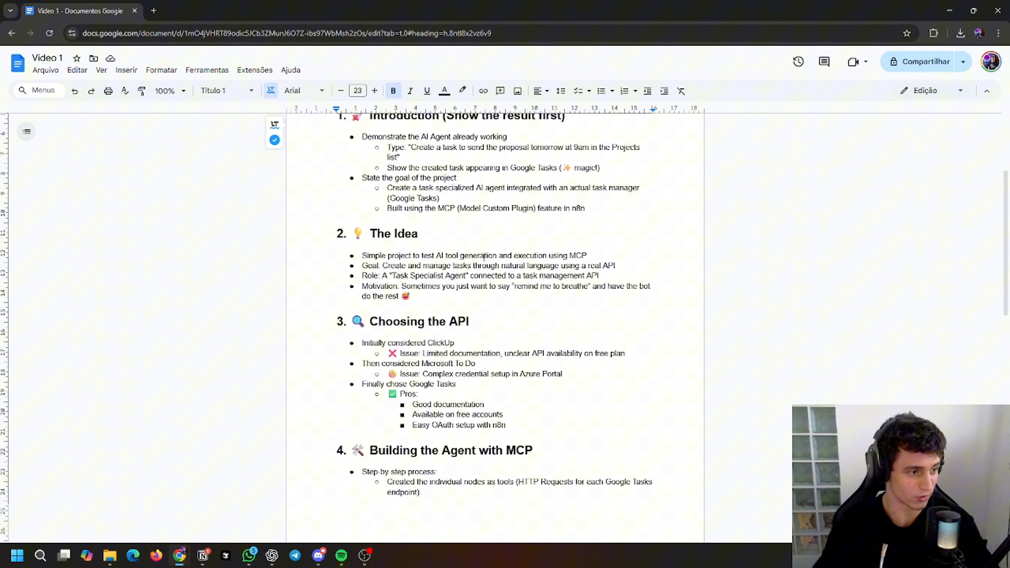
{"action": "scroll", "scroll_direction": "down", "scroll_amount": 3}
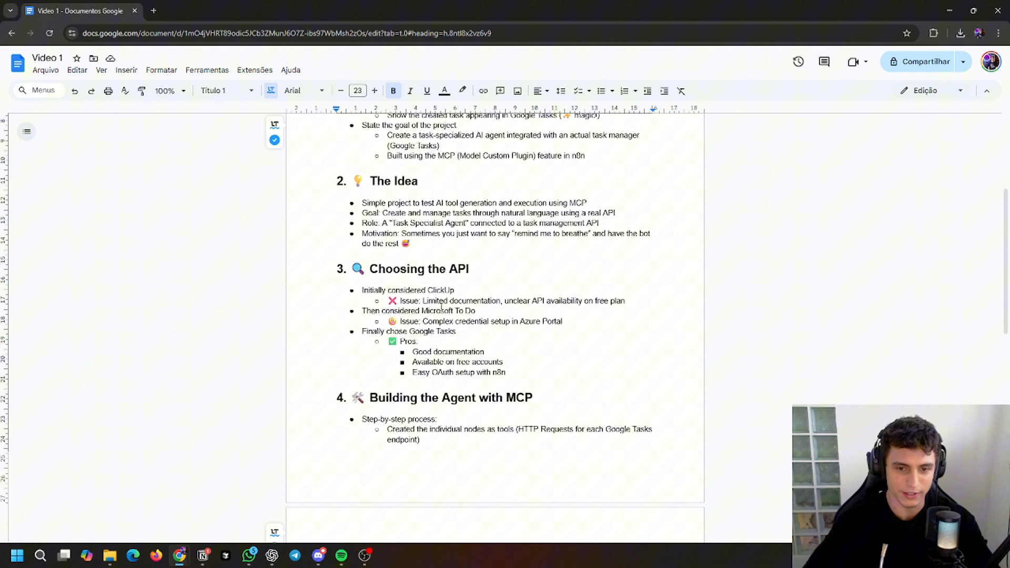
{"action": "double_click", "coordinate": [465, 311]}
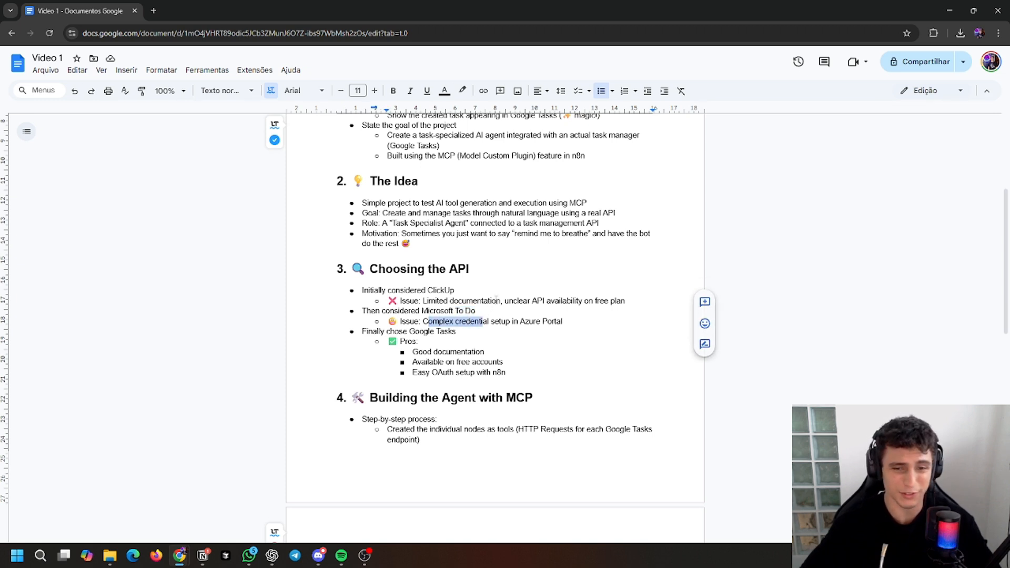
{"action": "left_click", "coordinate": [477, 310]}
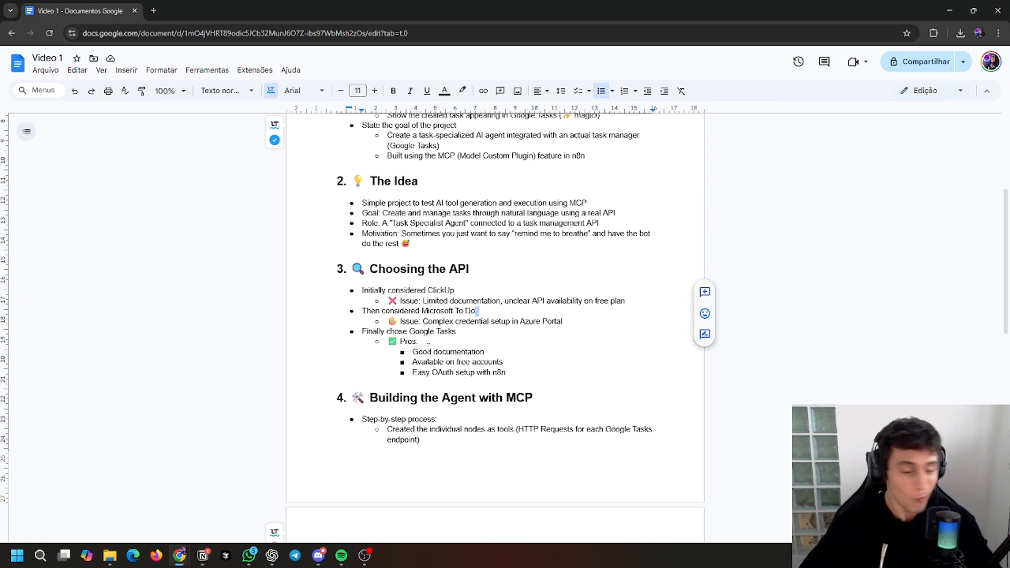
{"action": "double_click", "coordinate": [447, 352]}
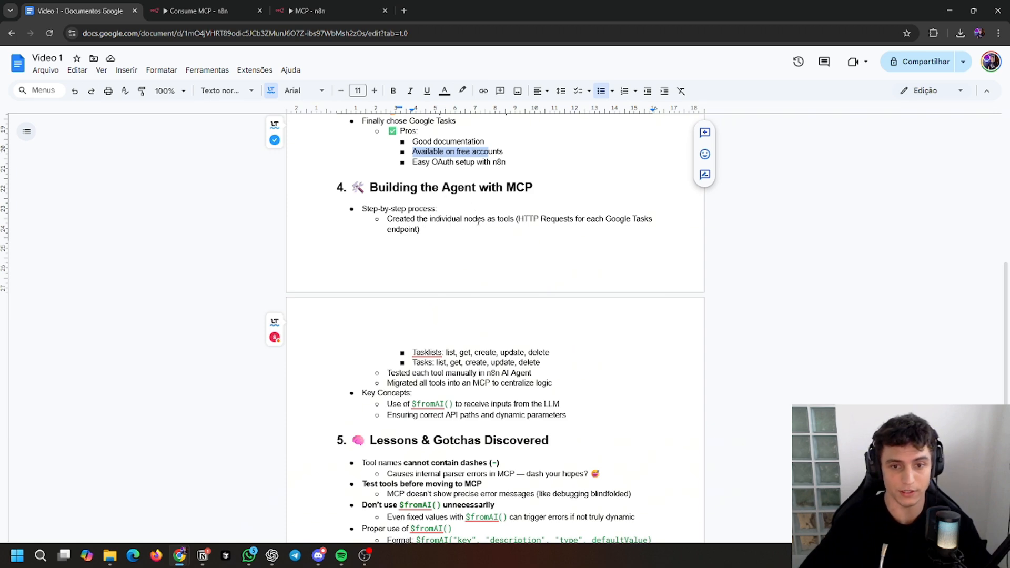
- Review the MCP server and Consume MCP agent workflows, then return to the project notes
{"action": "left_click", "coordinate": [330, 11]}
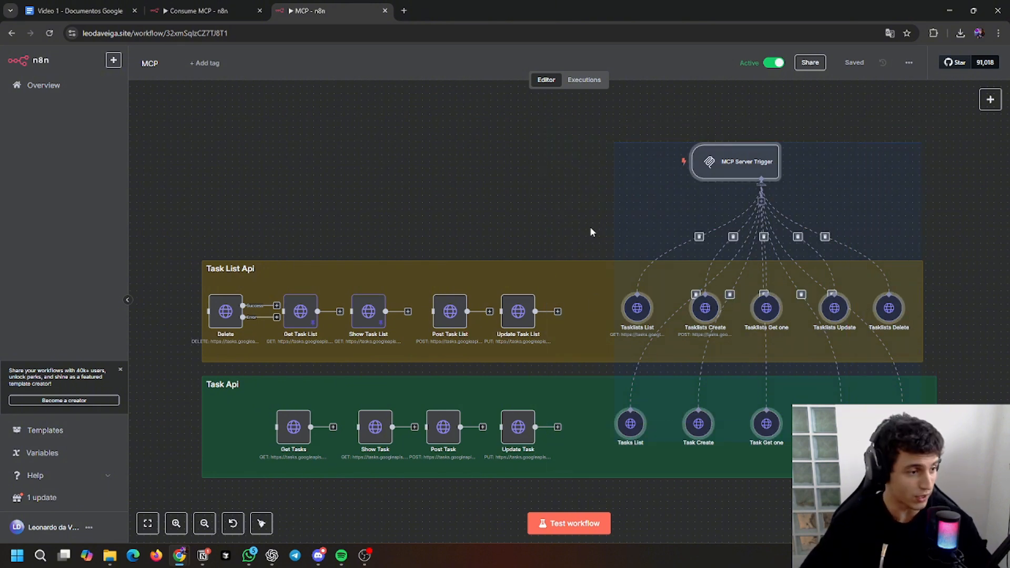
{"action": "left_click", "coordinate": [206, 11]}
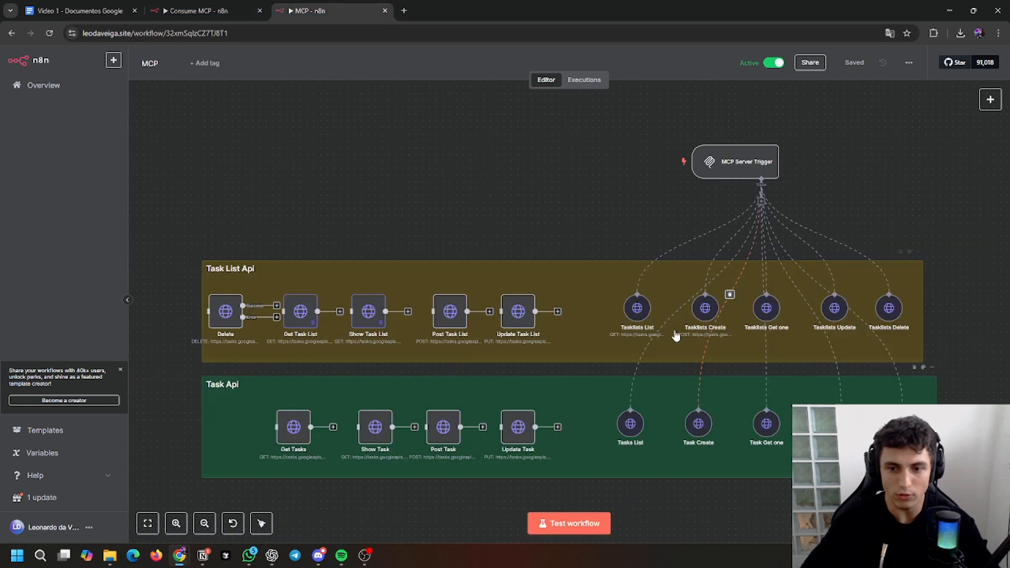
{"action": "left_click", "coordinate": [207, 11]}
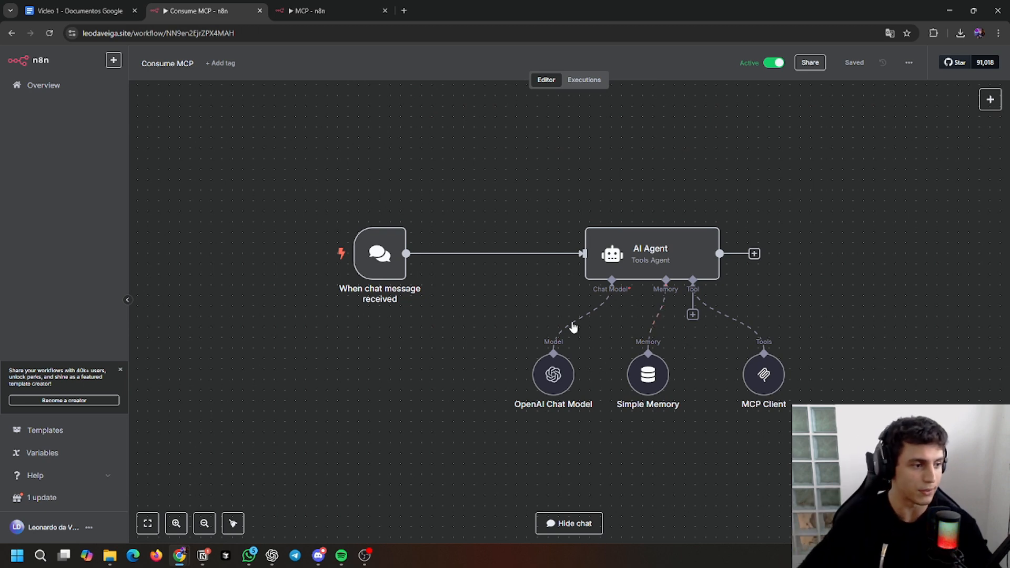
{"action": "left_click", "coordinate": [74, 10]}
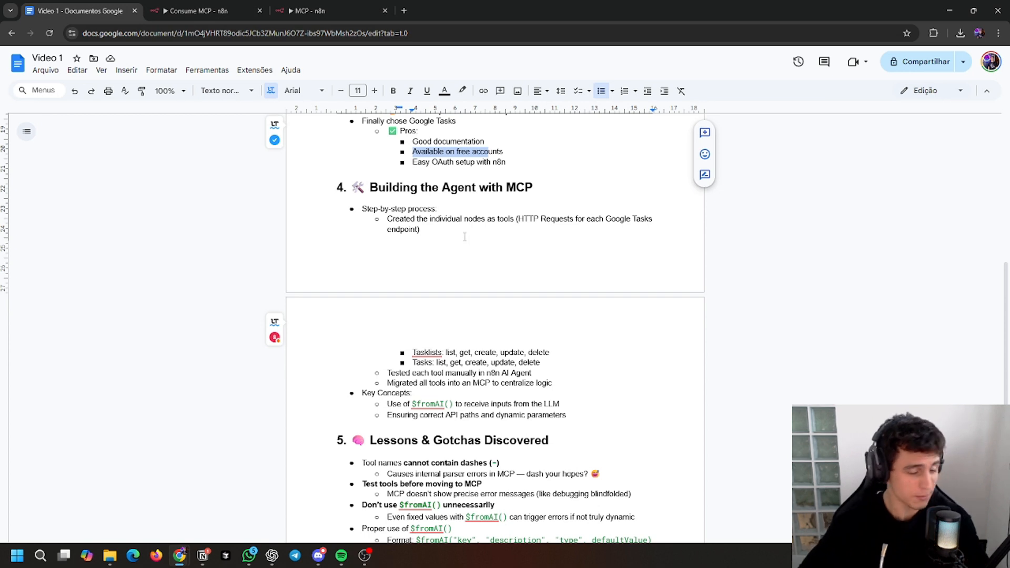
{"action": "mouse_move", "coordinate": [483, 265]}
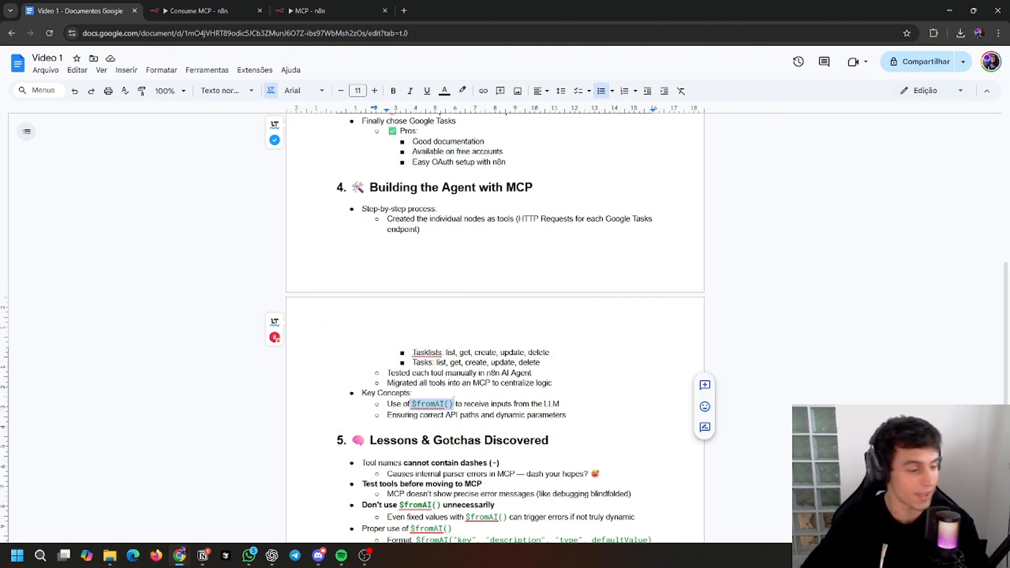
{"action": "mouse_move", "coordinate": [207, 11]}
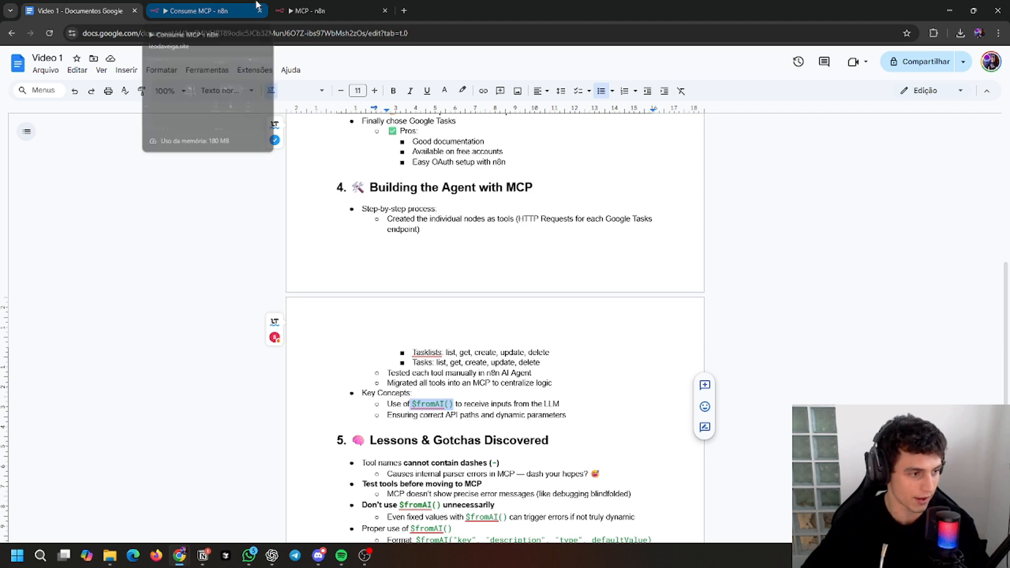
- Compare the Tasklists Create node's $fromAI() body parameter with the notes, then return to the canvas
{"action": "left_click", "coordinate": [330, 11]}
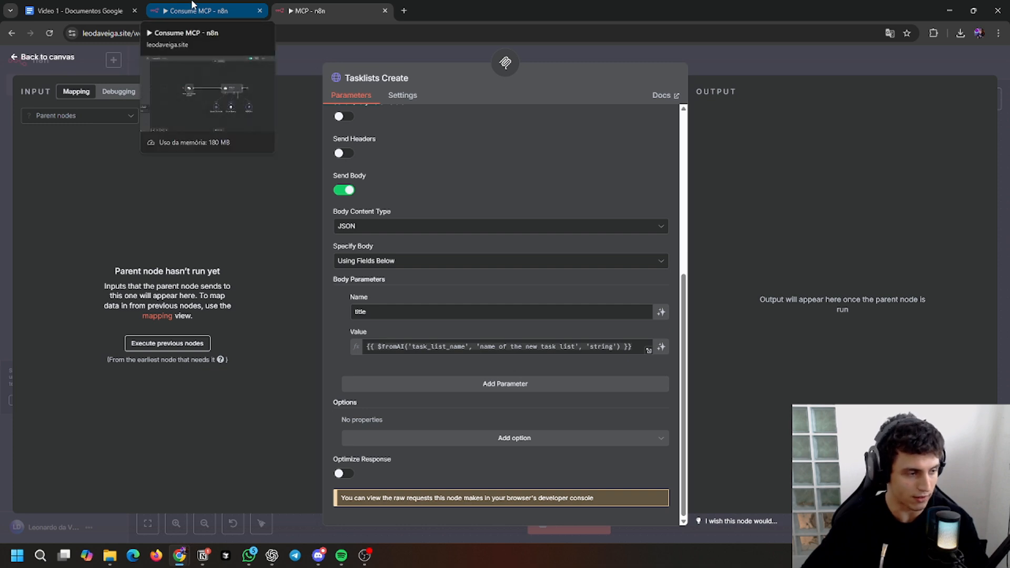
{"action": "left_click", "coordinate": [74, 11]}
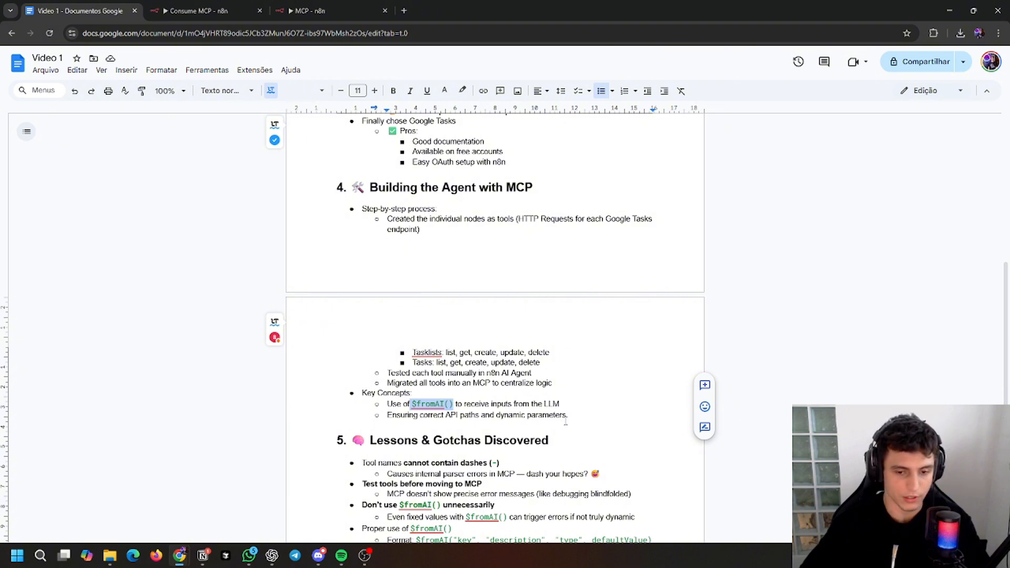
{"action": "left_click", "coordinate": [331, 10]}
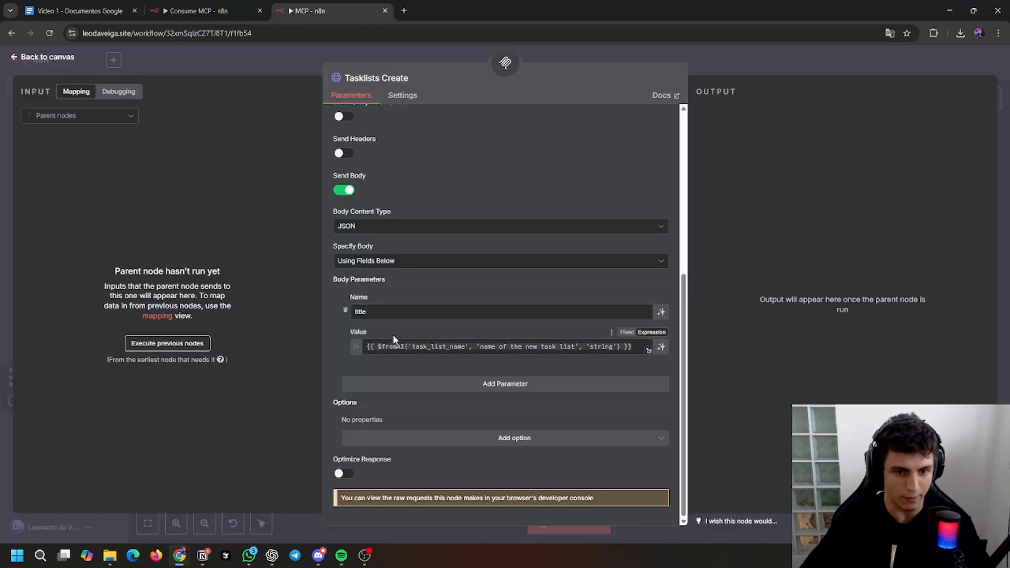
{"action": "left_click", "coordinate": [42, 57]}
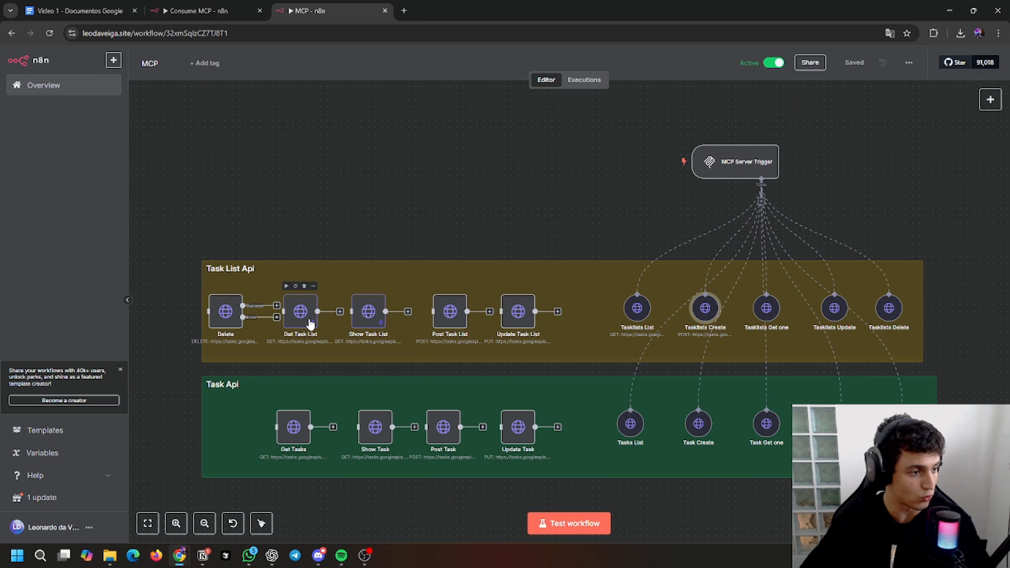
{"action": "left_click", "coordinate": [77, 11]}
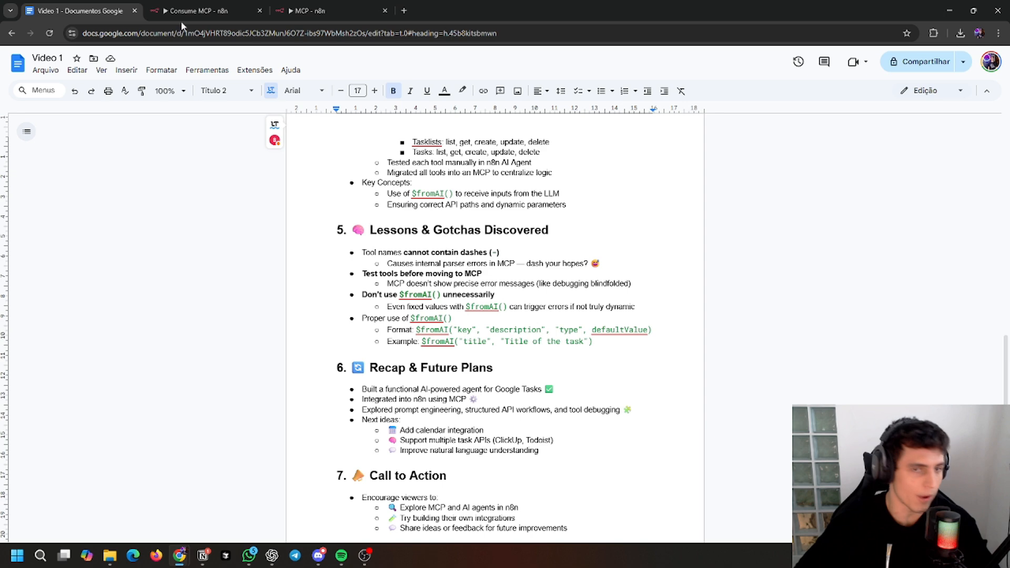
{"action": "left_click", "coordinate": [332, 11]}
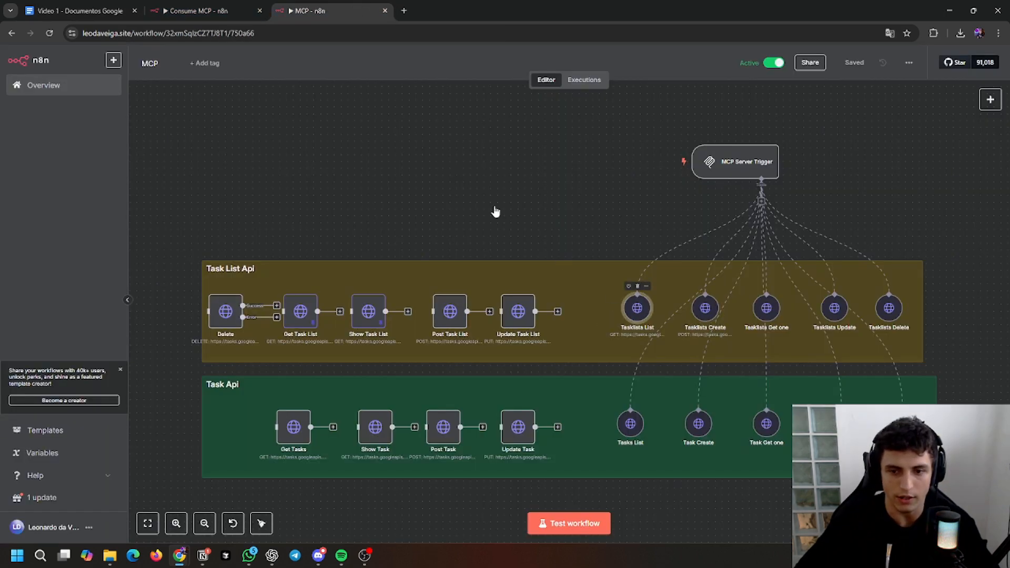
{"action": "double_click", "coordinate": [636, 310]}
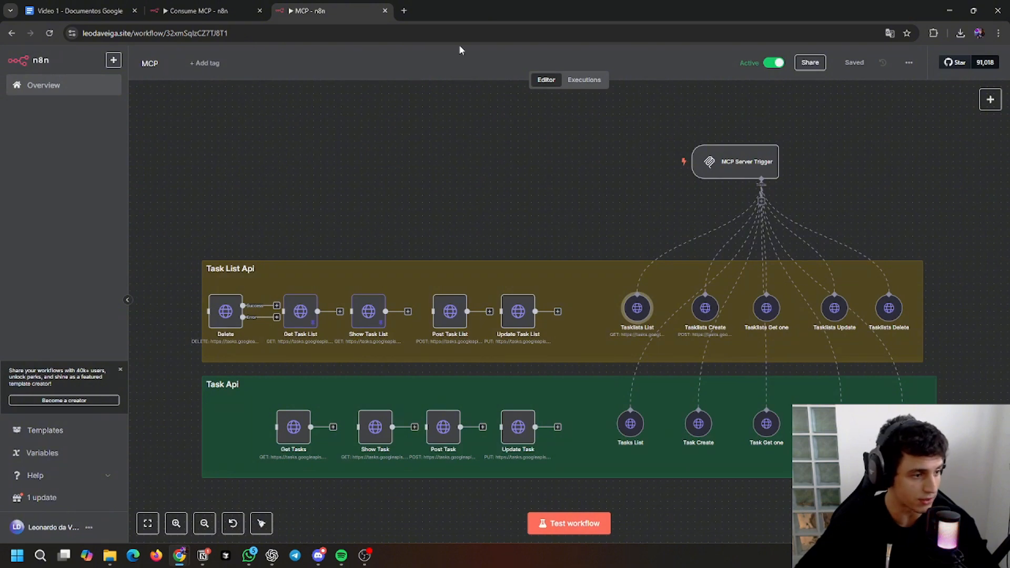
{"action": "left_click", "coordinate": [77, 11]}
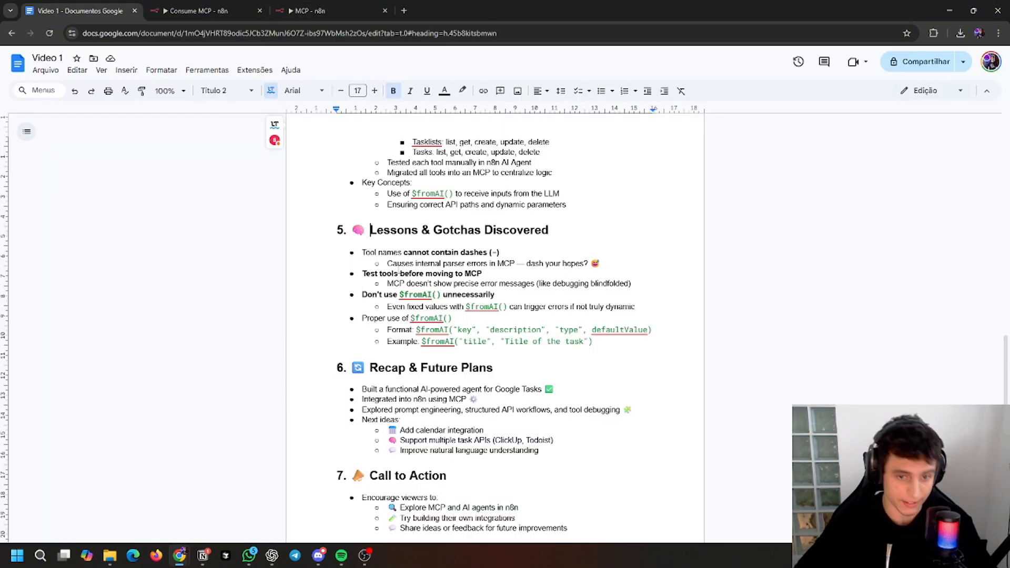
{"action": "left_click", "coordinate": [206, 11]}
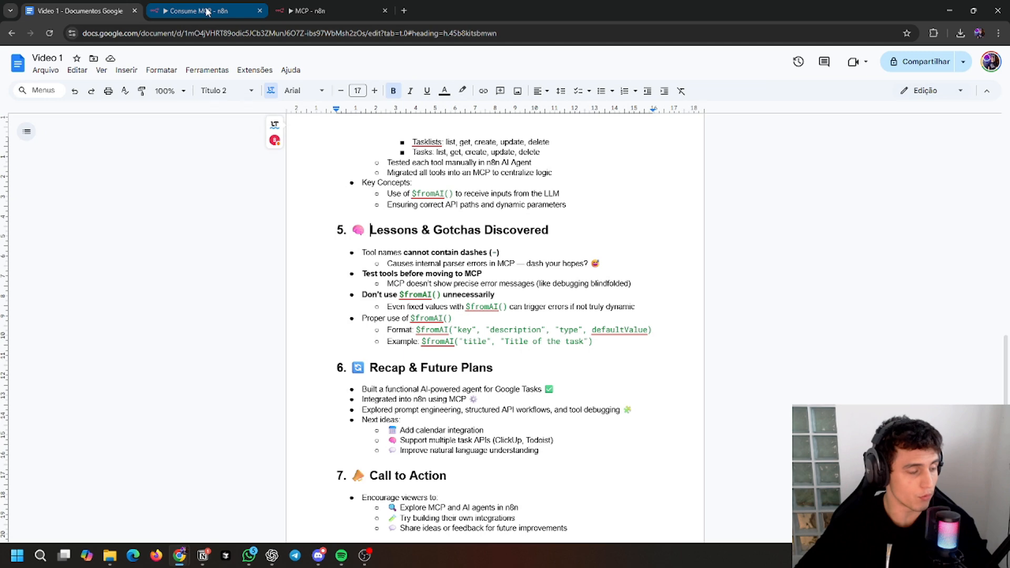
{"action": "left_click", "coordinate": [206, 11]}
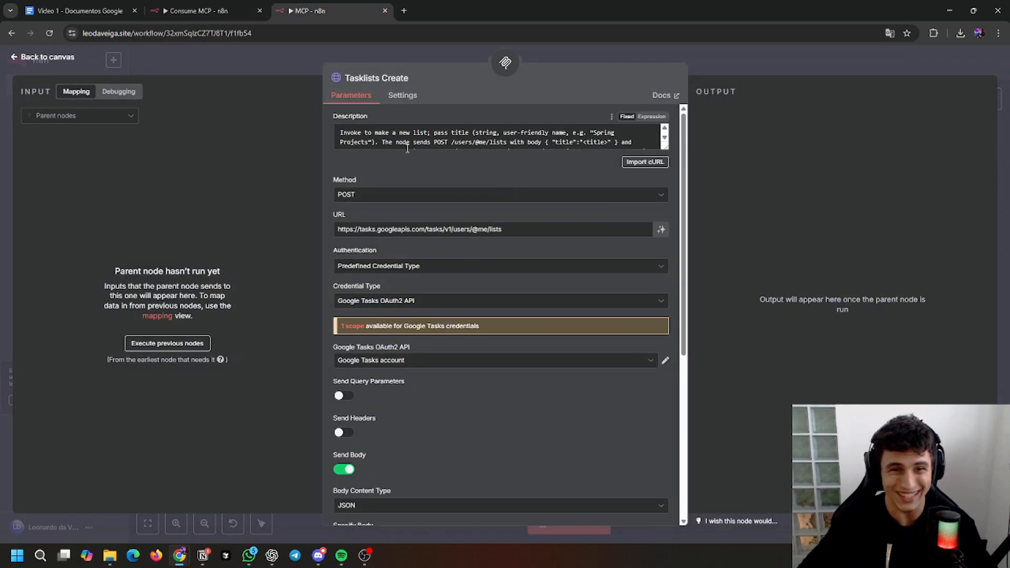
{"action": "mouse_move", "coordinate": [407, 162]}
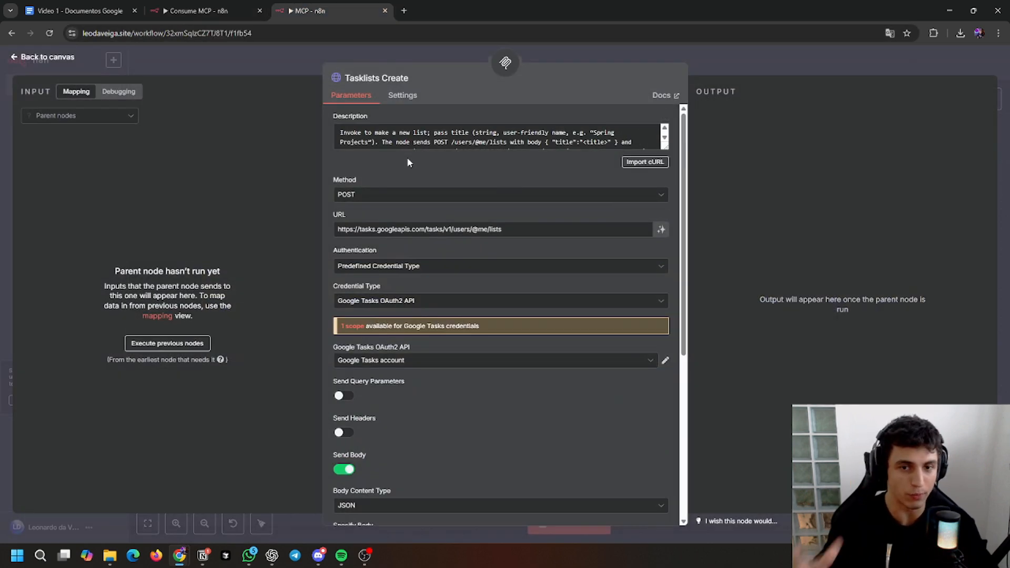
- Inspect the Tasklists Create node's description and parameters, then view the Recap and Call to Action notes
{"action": "left_click", "coordinate": [78, 11]}
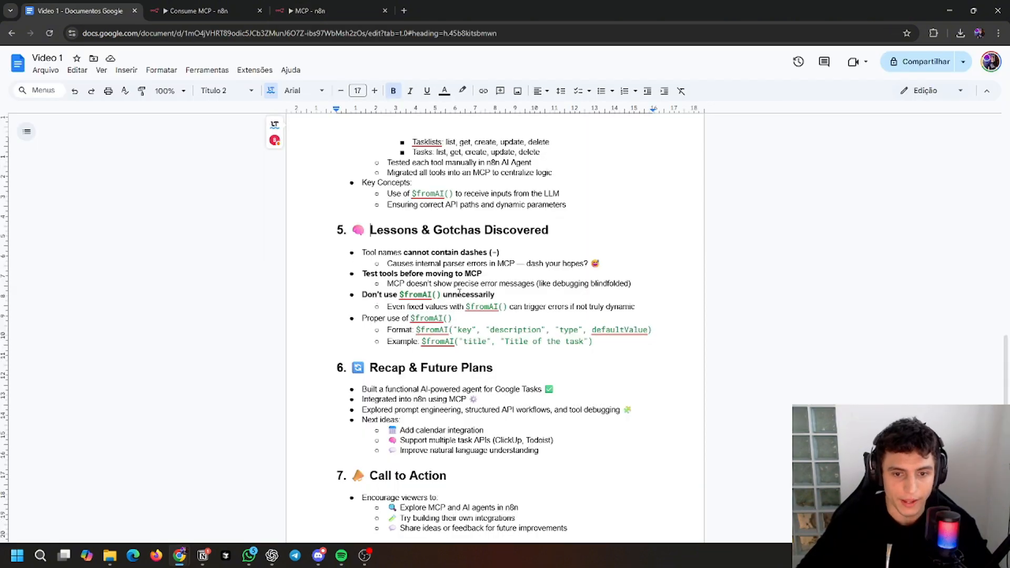
{"action": "left_click", "coordinate": [315, 10]}
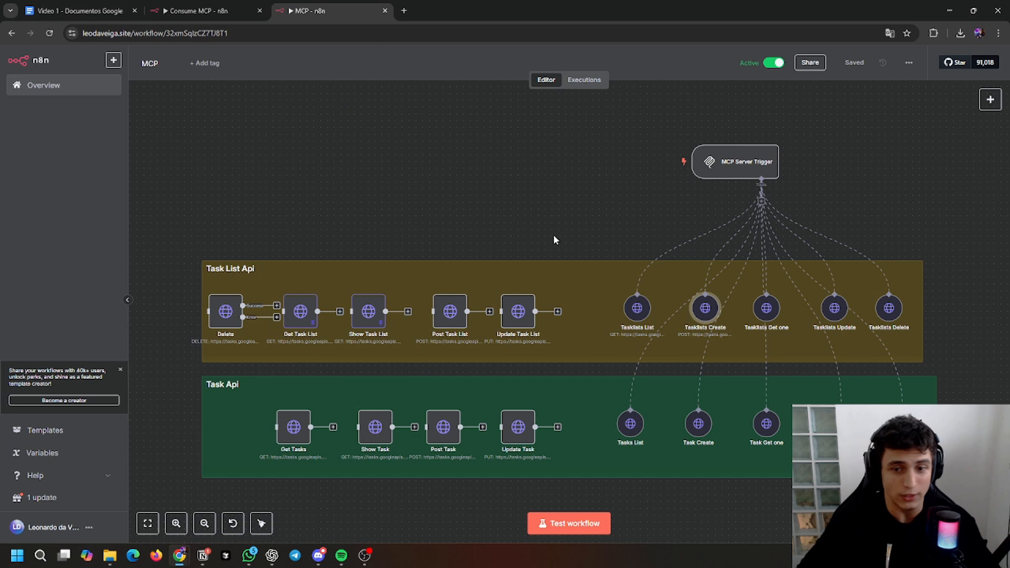
{"action": "double_click", "coordinate": [704, 306]}
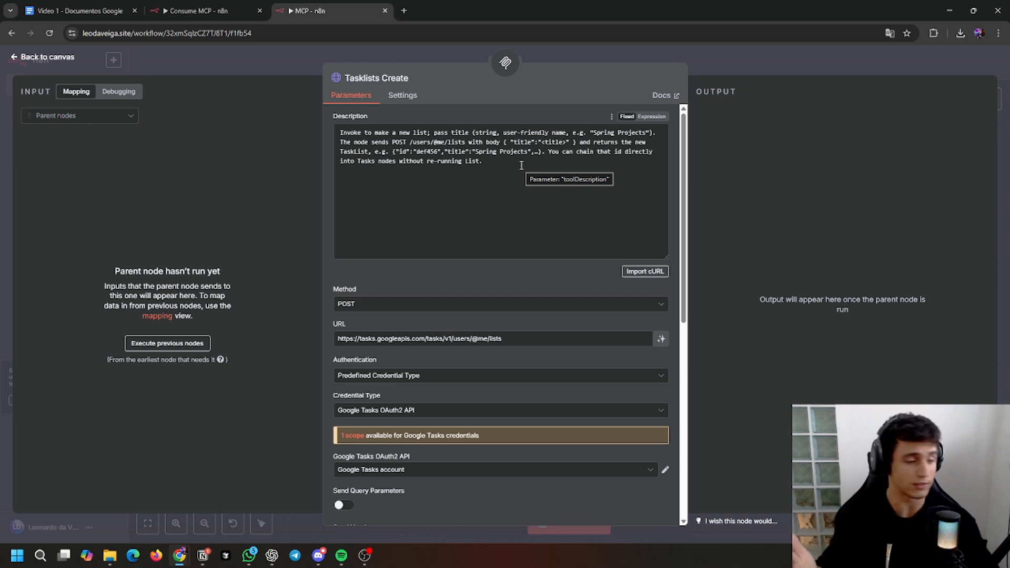
{"action": "left_click", "coordinate": [207, 11]}
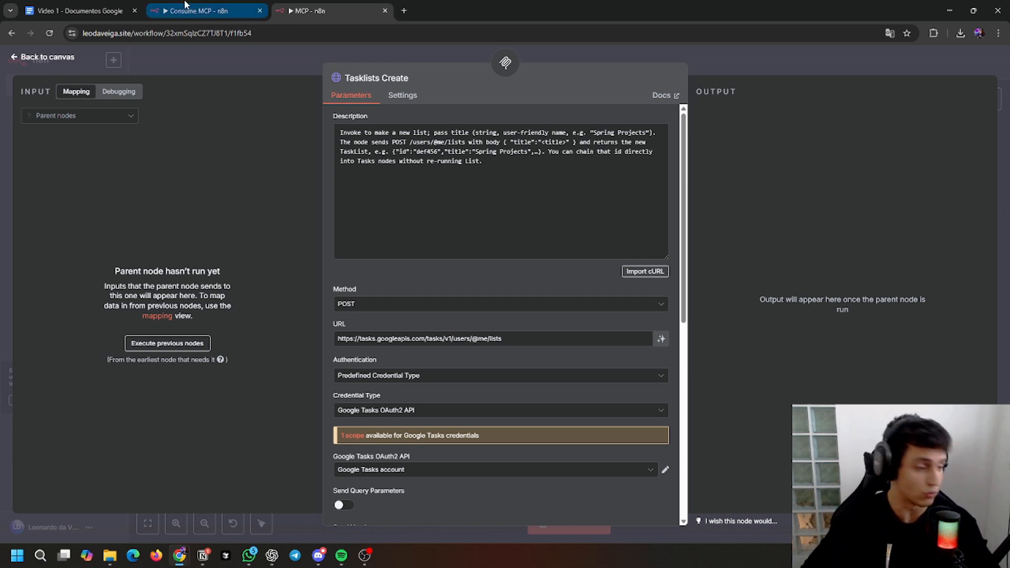
{"action": "mouse_move", "coordinate": [247, 13]}
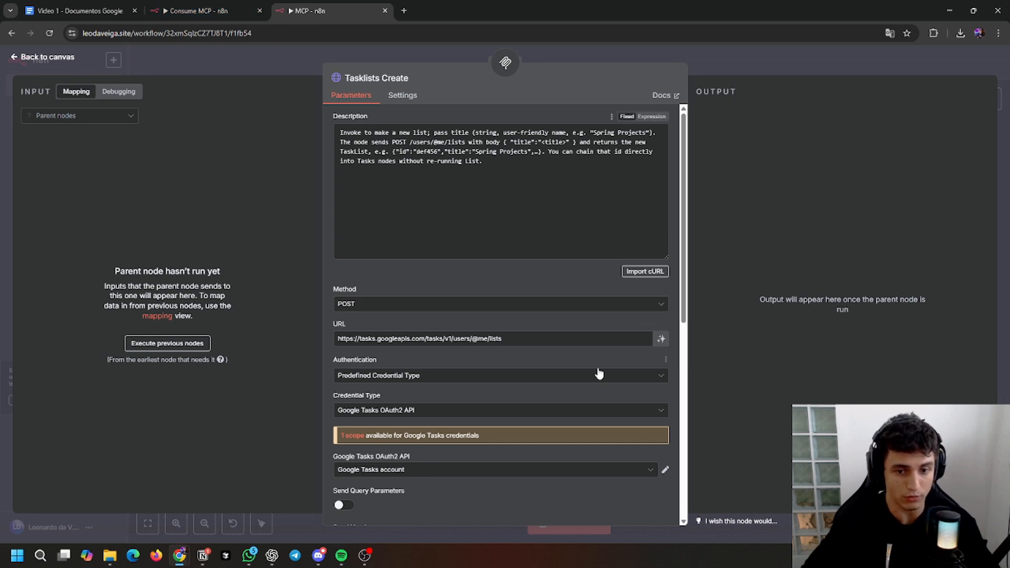
{"action": "scroll", "scroll_direction": "down", "scroll_amount": 3}
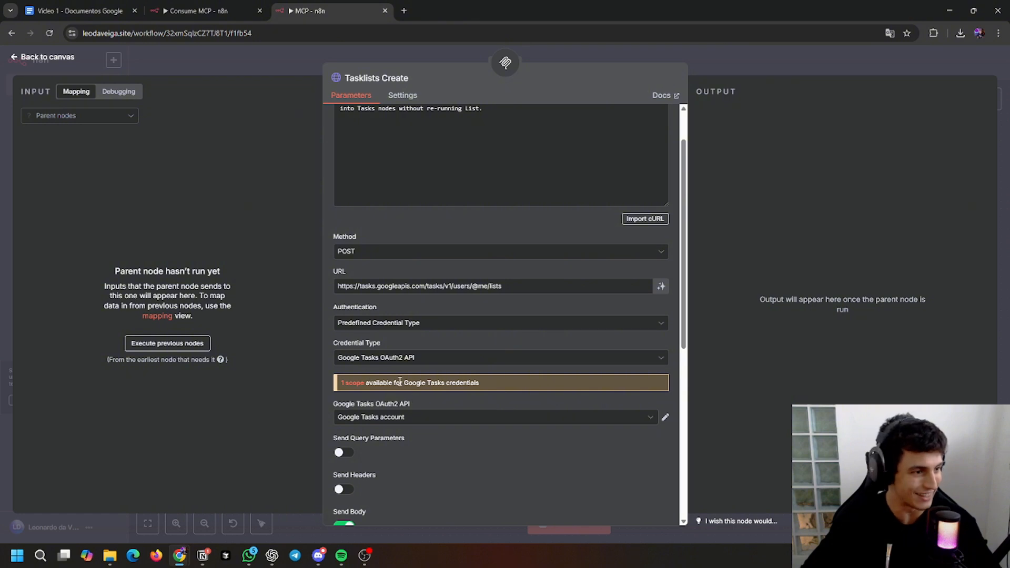
{"action": "left_click", "coordinate": [77, 11]}
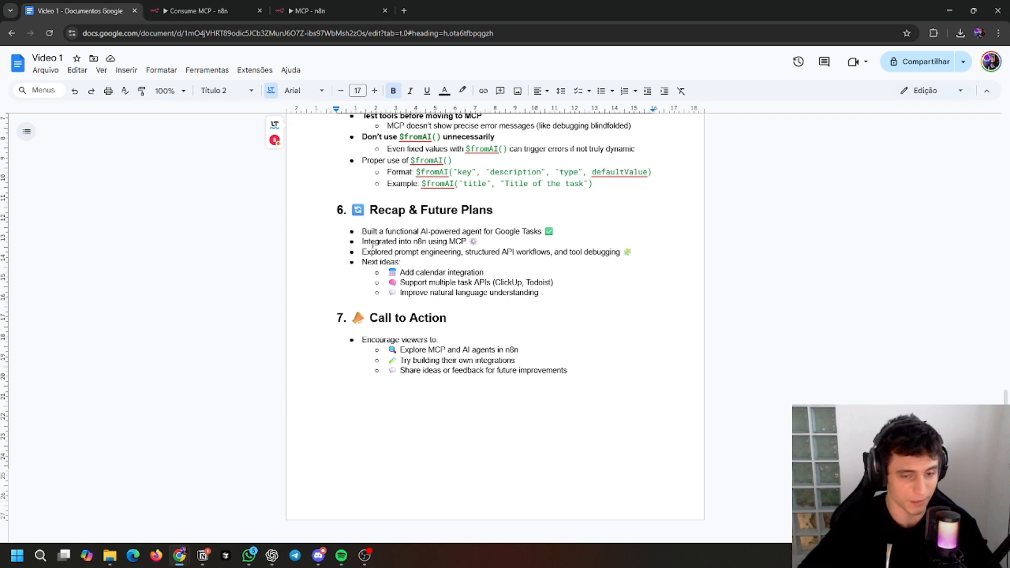
{"action": "left_click", "coordinate": [366, 210]}
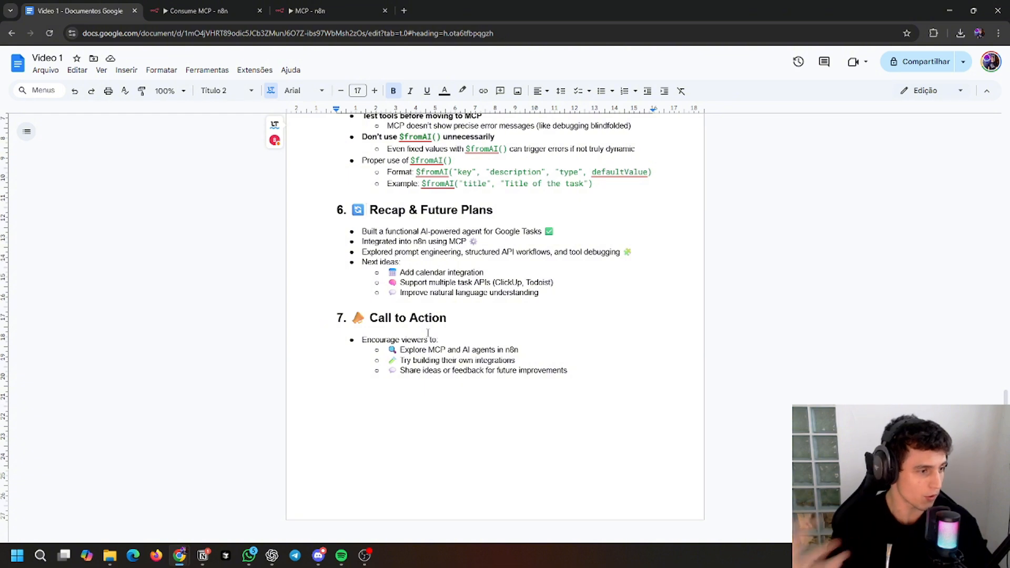
{"action": "left_click", "coordinate": [367, 209]}
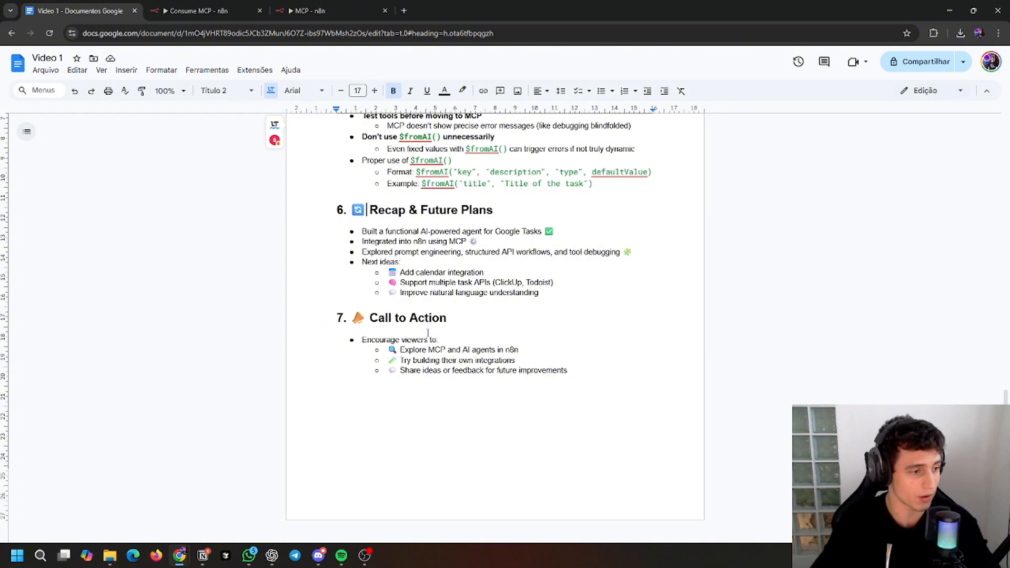